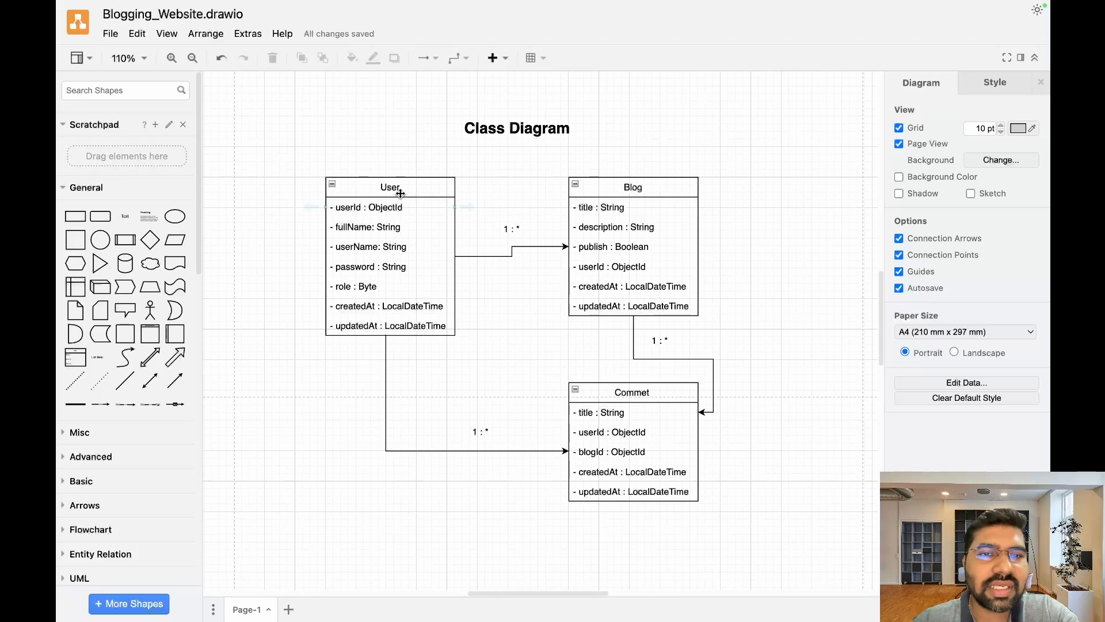
{"action": "left_click", "coordinate": [390, 188]}
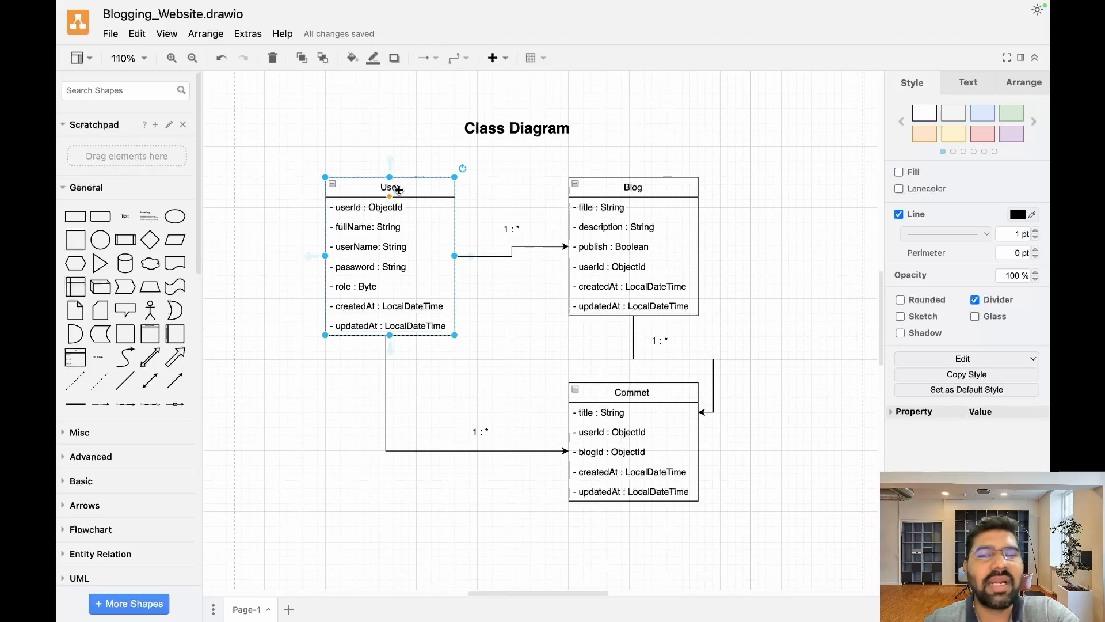
{"action": "left_click", "coordinate": [512, 228]}
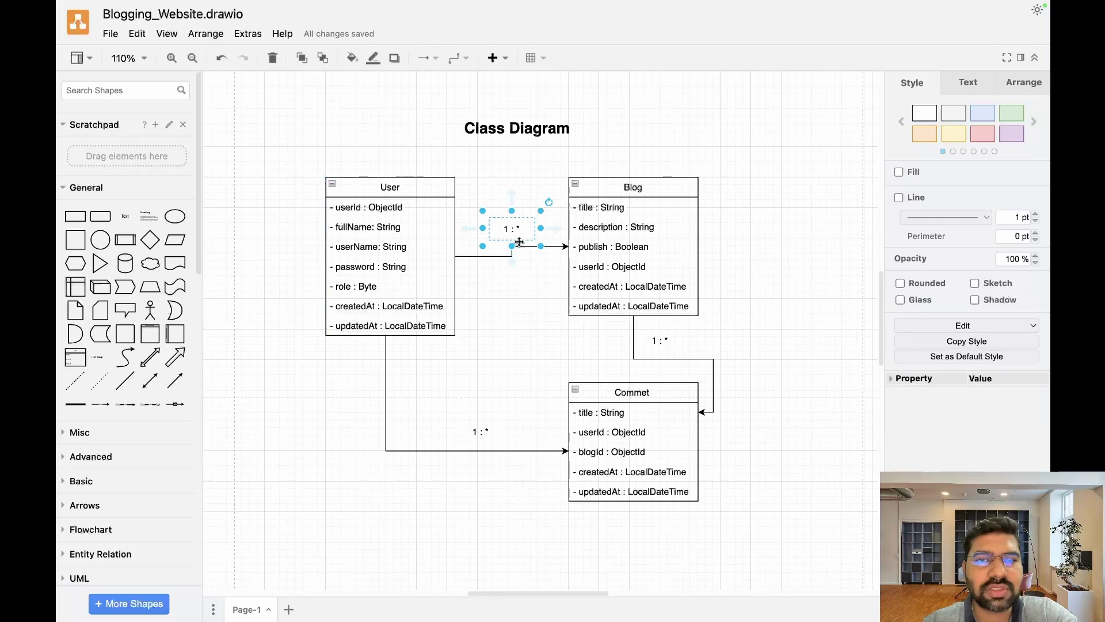
{"action": "left_click", "coordinate": [526, 271]}
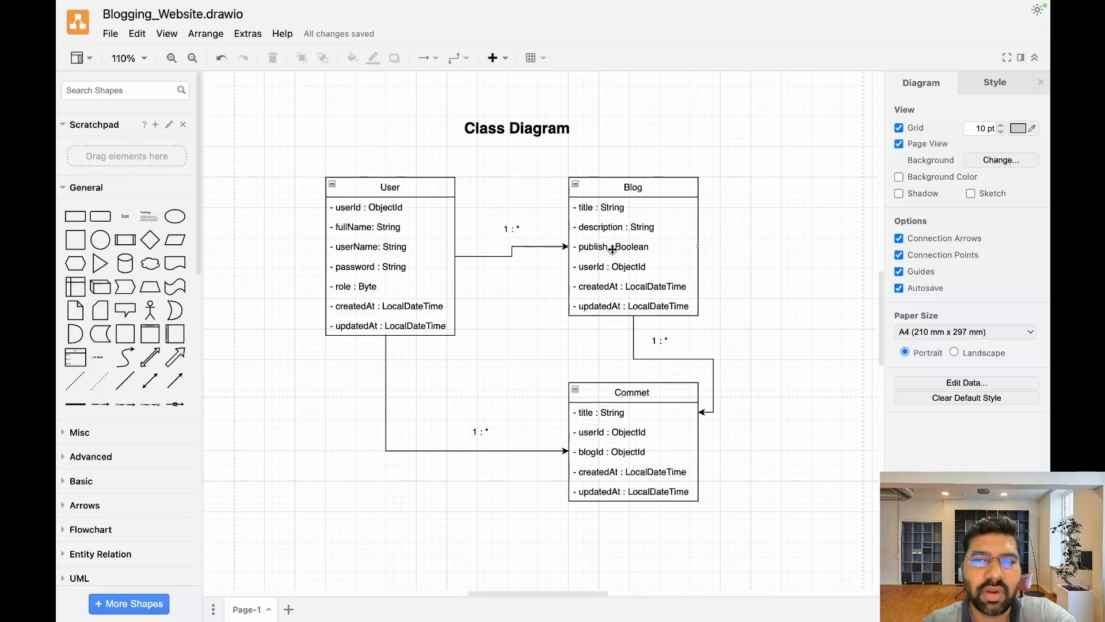
{"action": "mouse_move", "coordinate": [758, 235]}
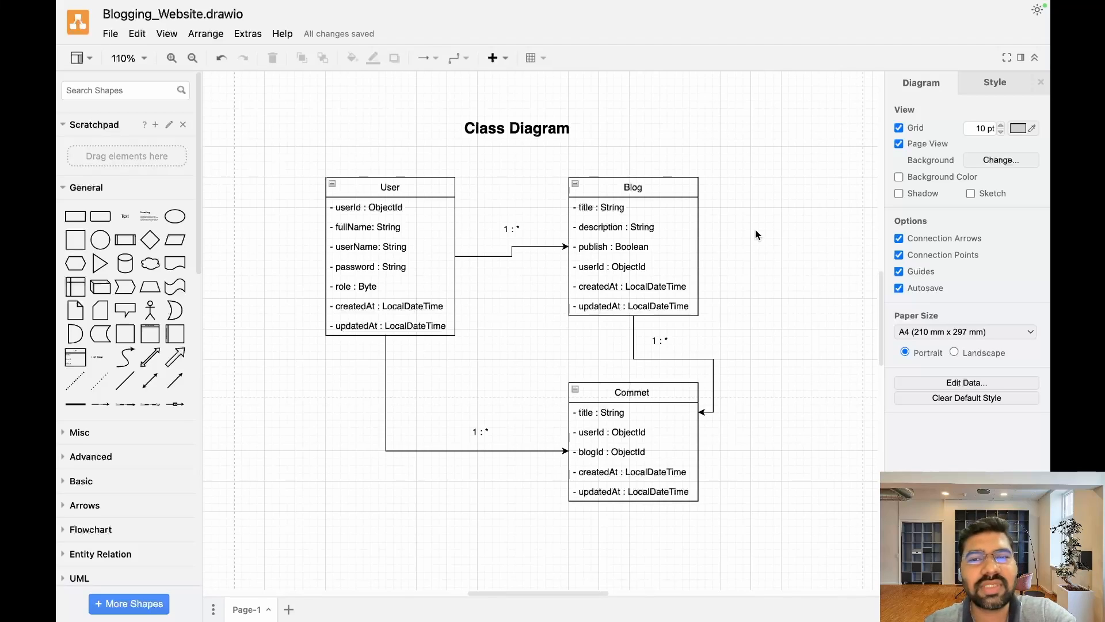
{"action": "left_click", "coordinate": [615, 246]}
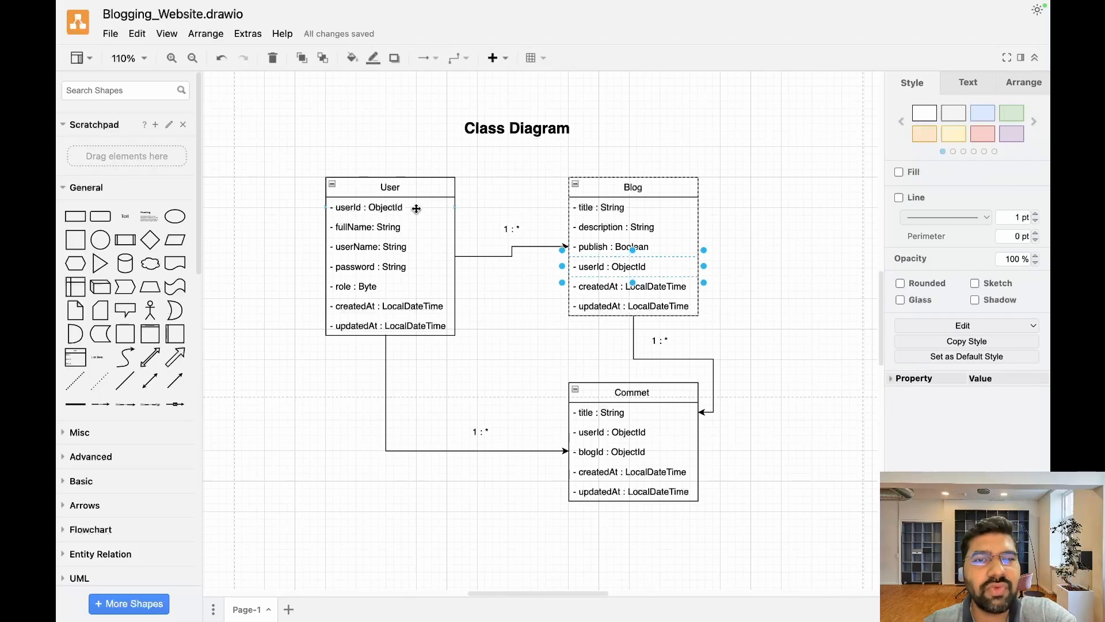
{"action": "double_click", "coordinate": [366, 207]}
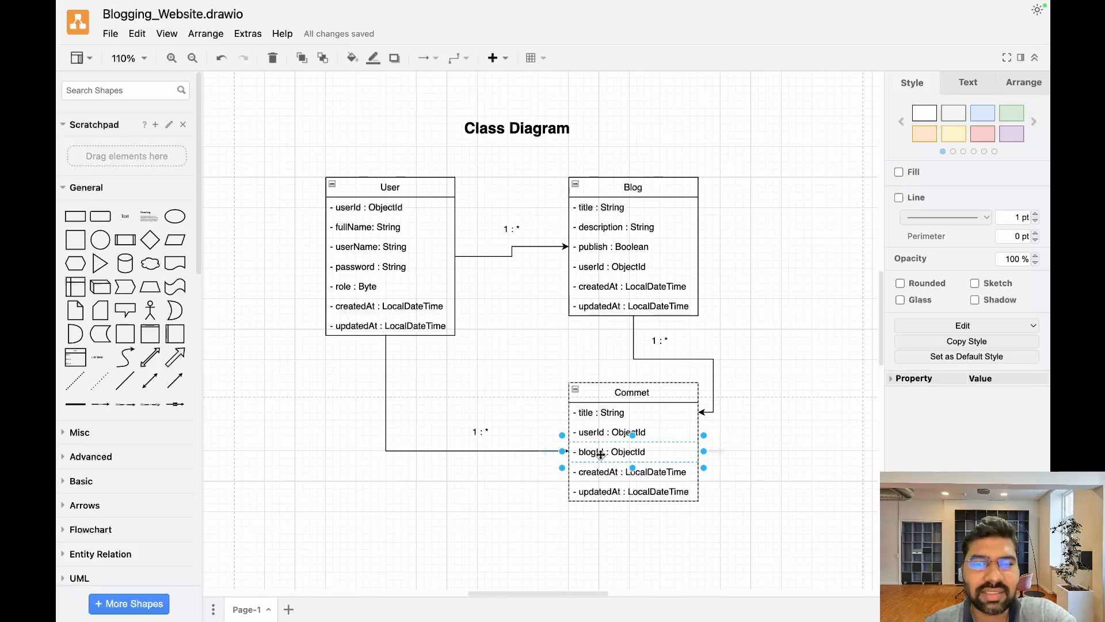
{"action": "double_click", "coordinate": [605, 451]}
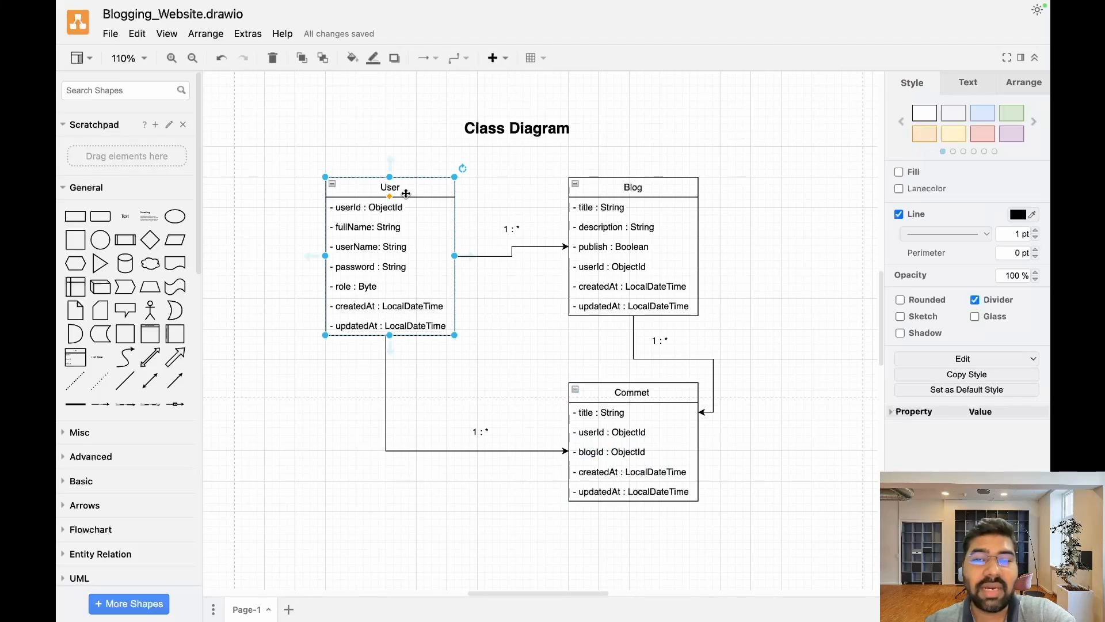
{"action": "mouse_move", "coordinate": [601, 435]}
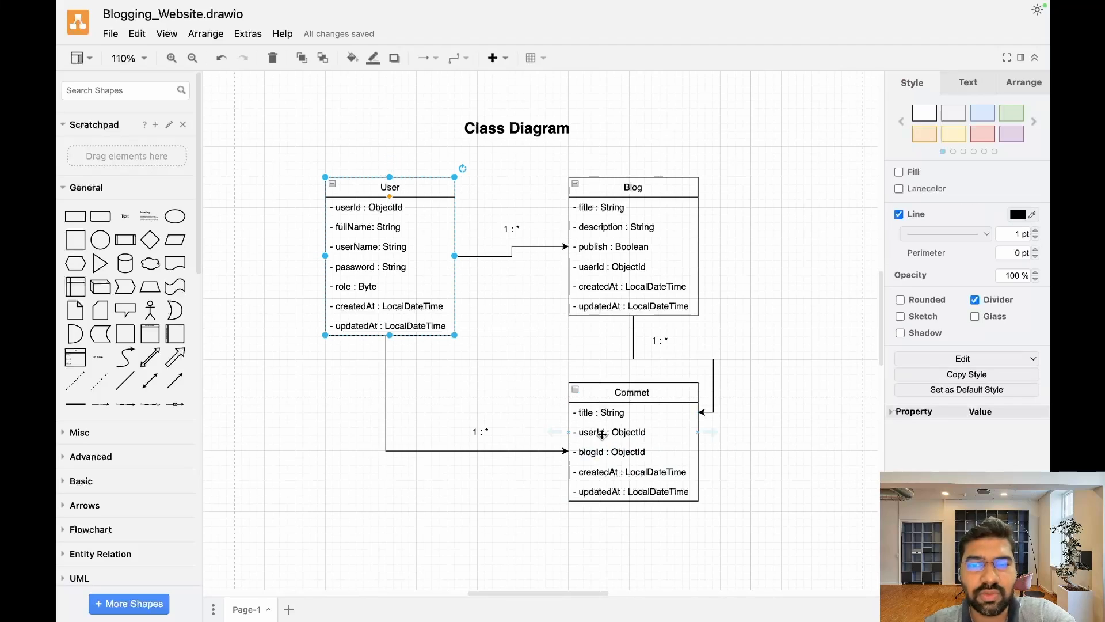
{"action": "double_click", "coordinate": [608, 432]}
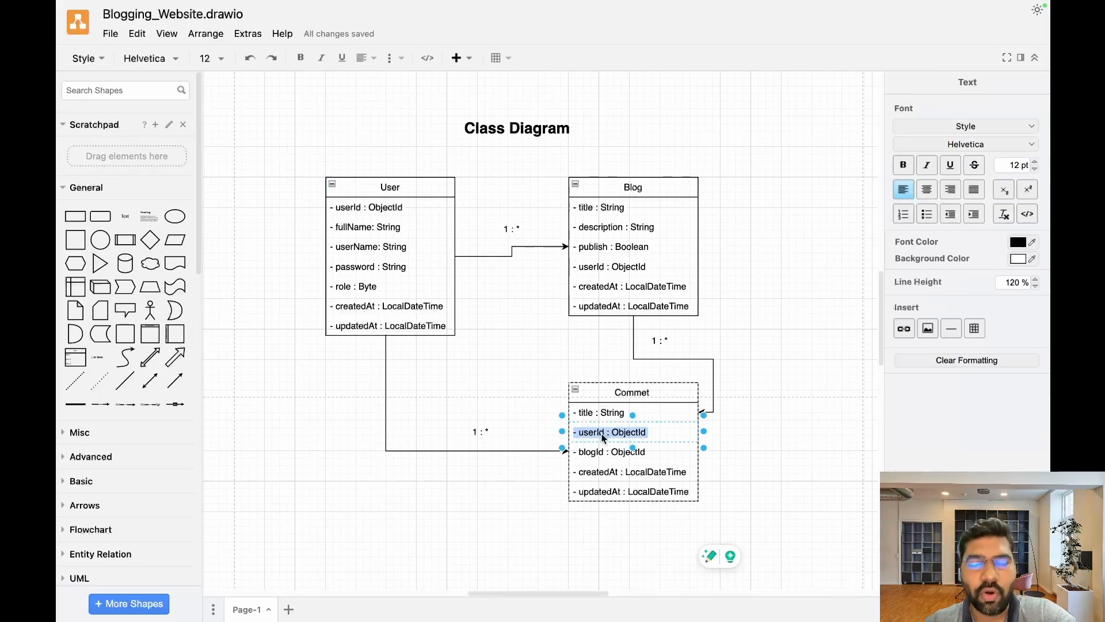